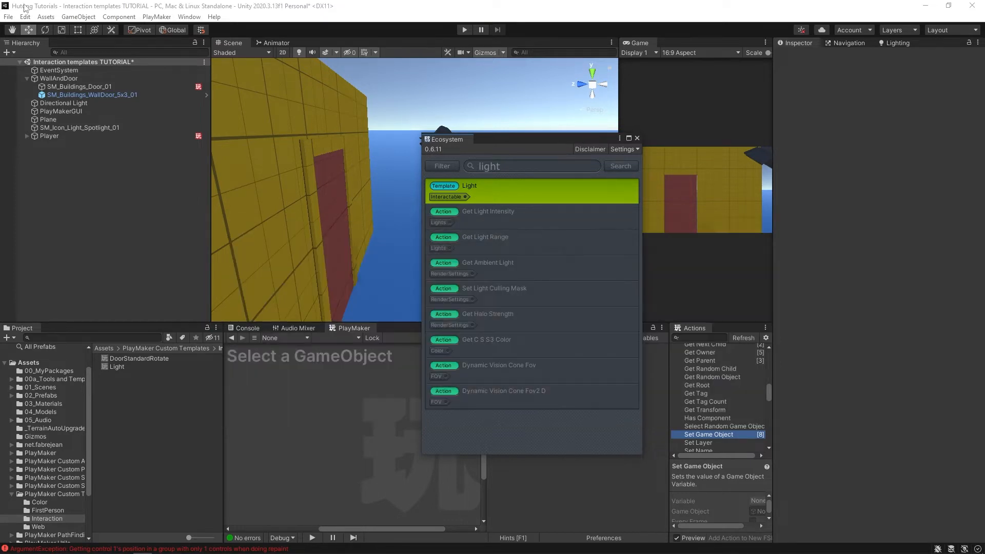
Step: Reopen the Ecosystem browser to review the Light template, then close it
{"action": "left_click", "coordinate": [156, 16]}
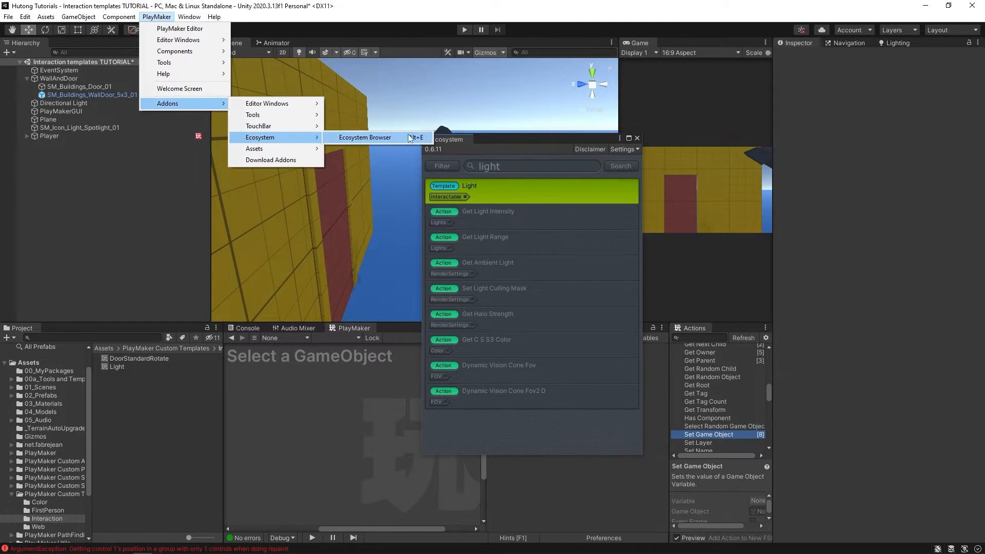
{"action": "left_click", "coordinate": [365, 138]}
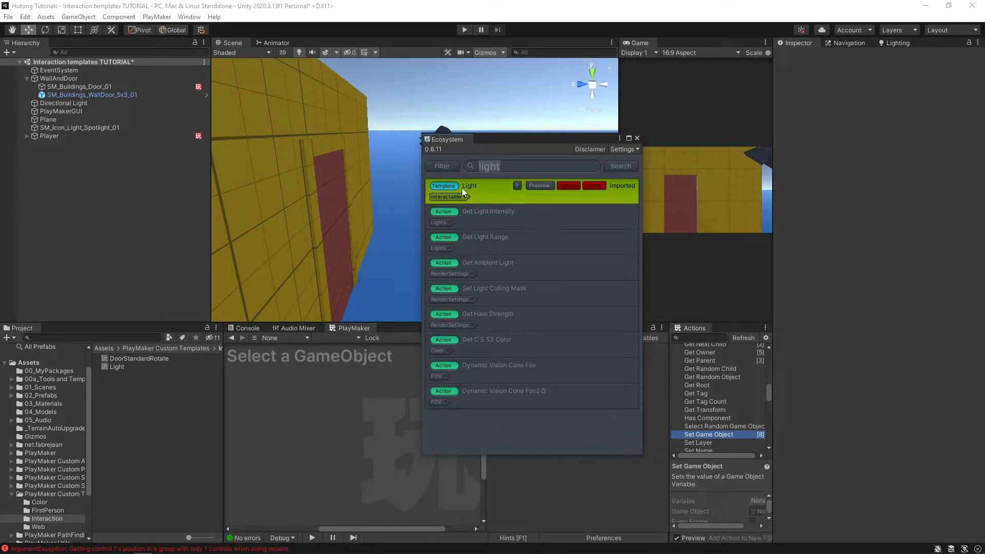
{"action": "mouse_move", "coordinate": [601, 199]}
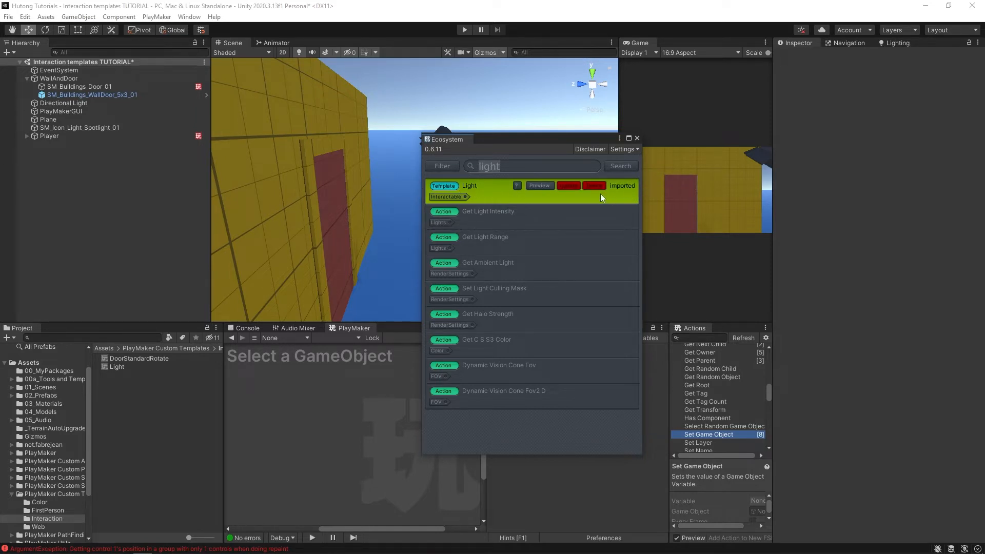
{"action": "mouse_move", "coordinate": [603, 193]}
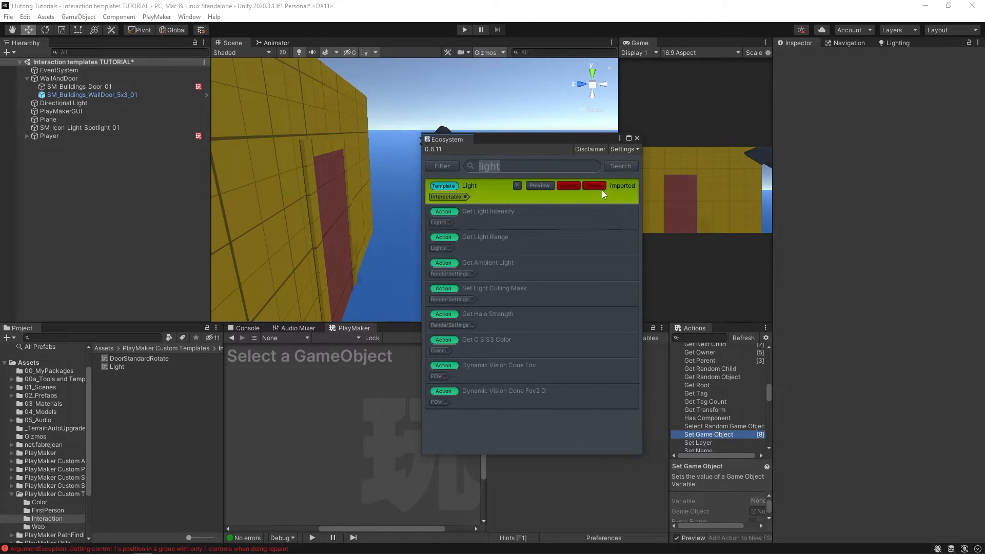
{"action": "mouse_move", "coordinate": [609, 198]}
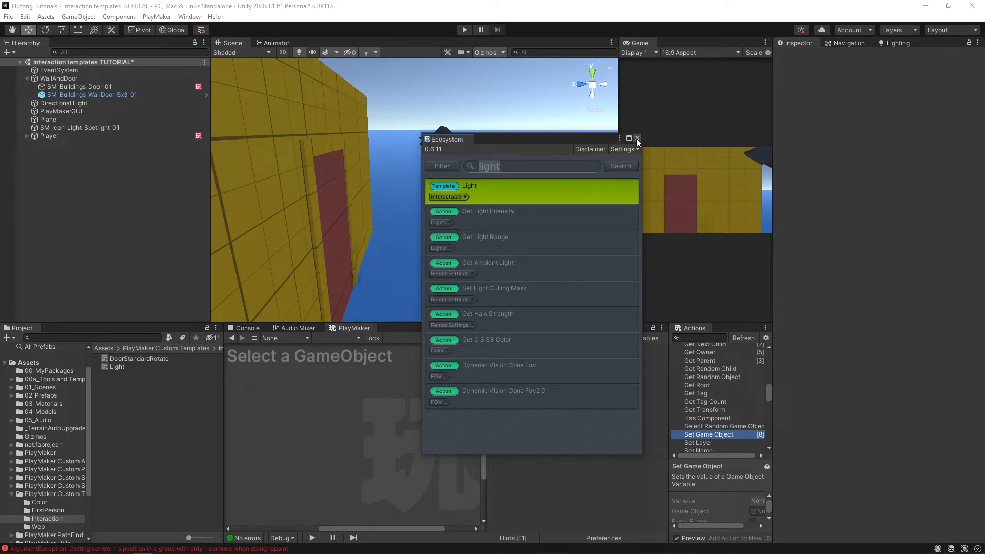
{"action": "left_click", "coordinate": [636, 138]}
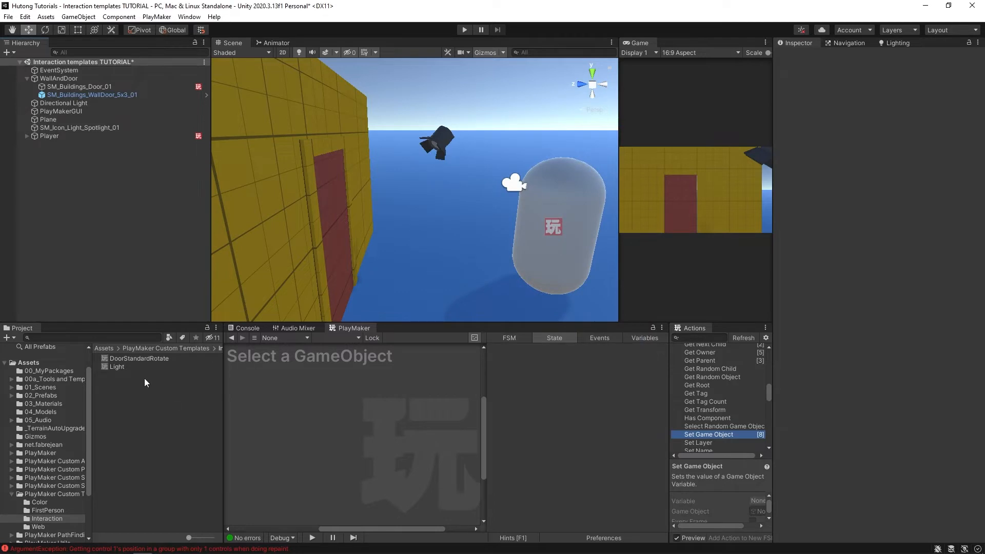
Step: Show the Light template's FSM graph and inspect its LightIntensity_ON variable
{"action": "left_click", "coordinate": [117, 366]}
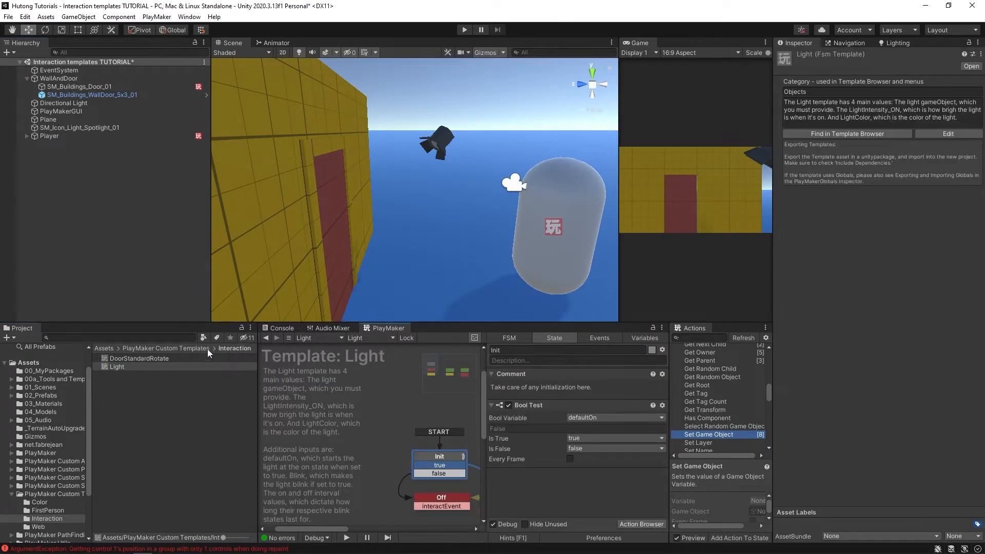
{"action": "left_click", "coordinate": [117, 366]}
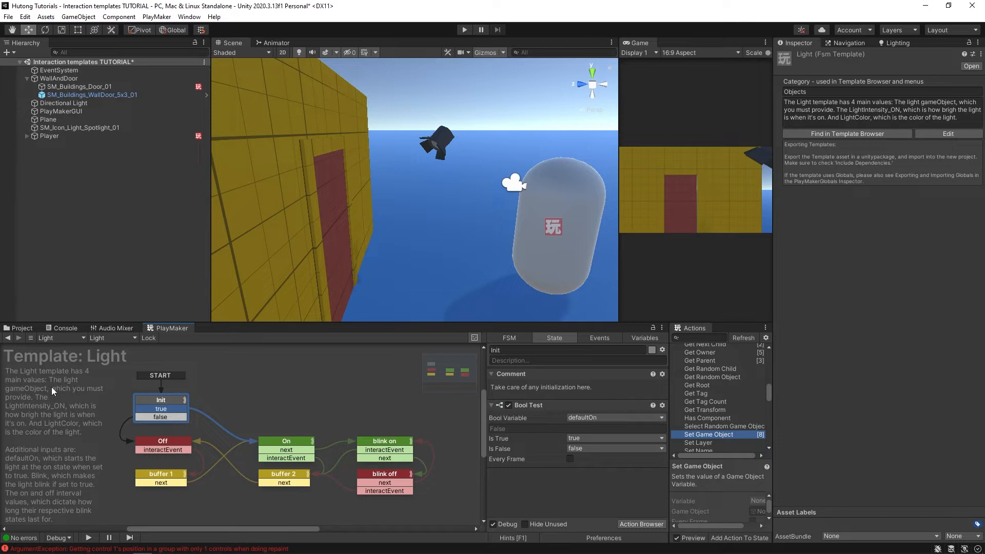
{"action": "mouse_move", "coordinate": [389, 425]}
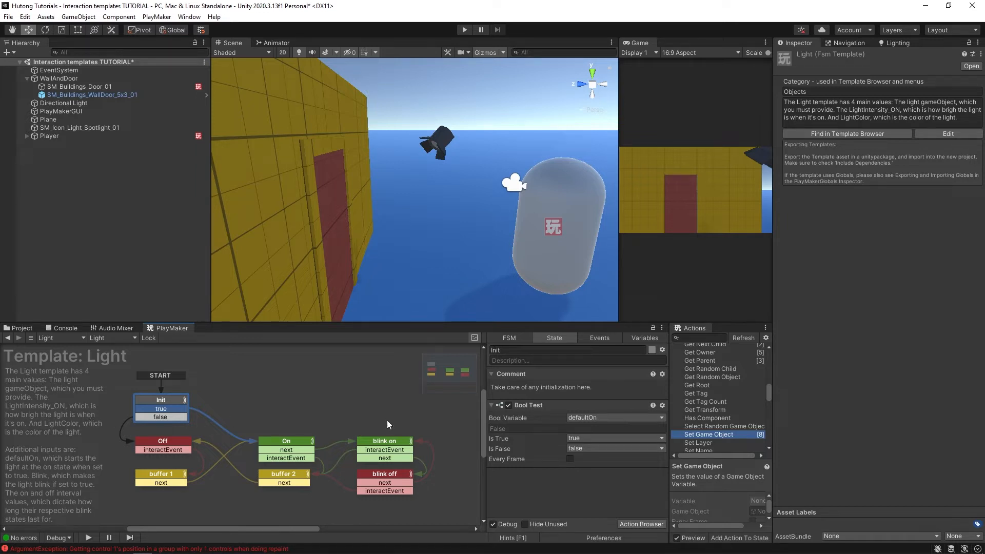
{"action": "left_click", "coordinate": [644, 337]}
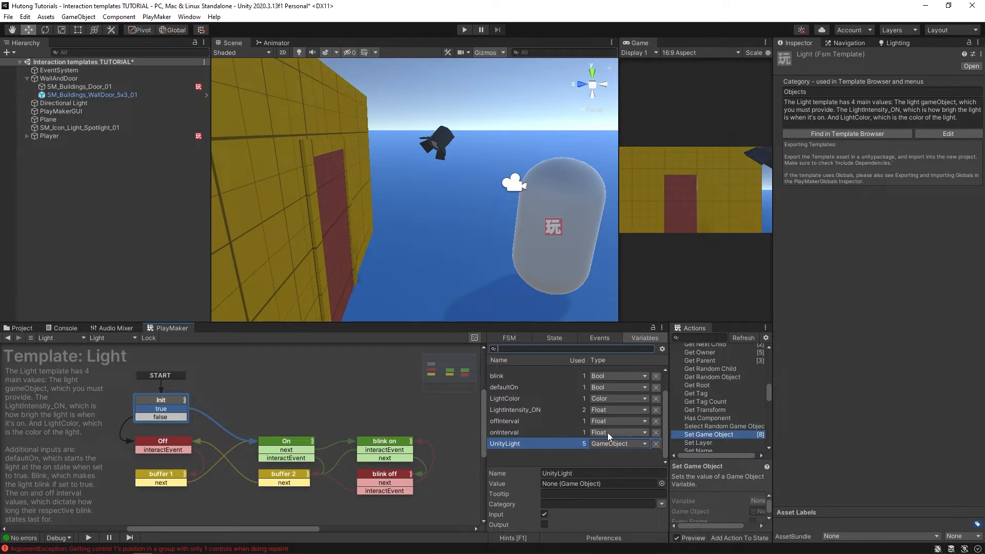
{"action": "mouse_move", "coordinate": [42, 402]}
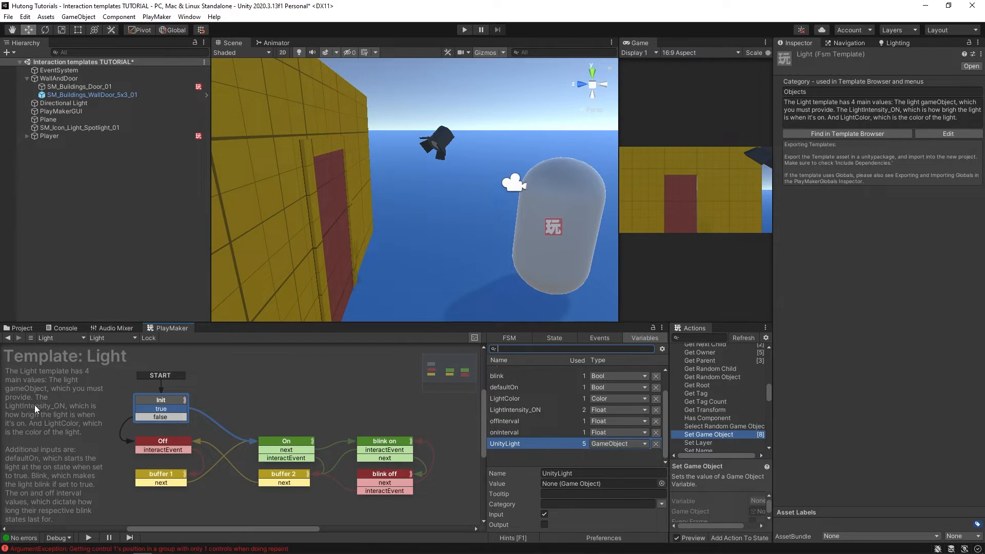
{"action": "mouse_move", "coordinate": [80, 418]}
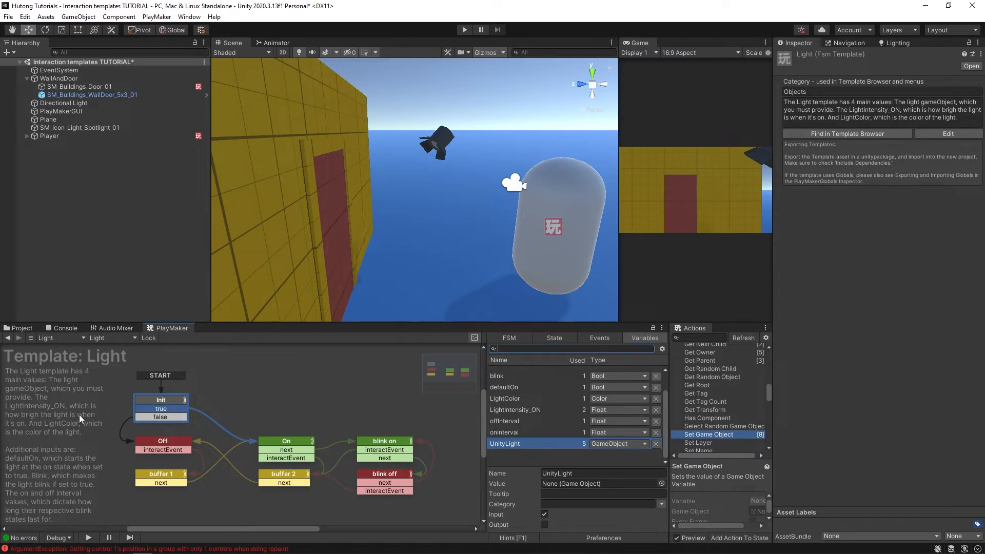
{"action": "mouse_move", "coordinate": [515, 412]}
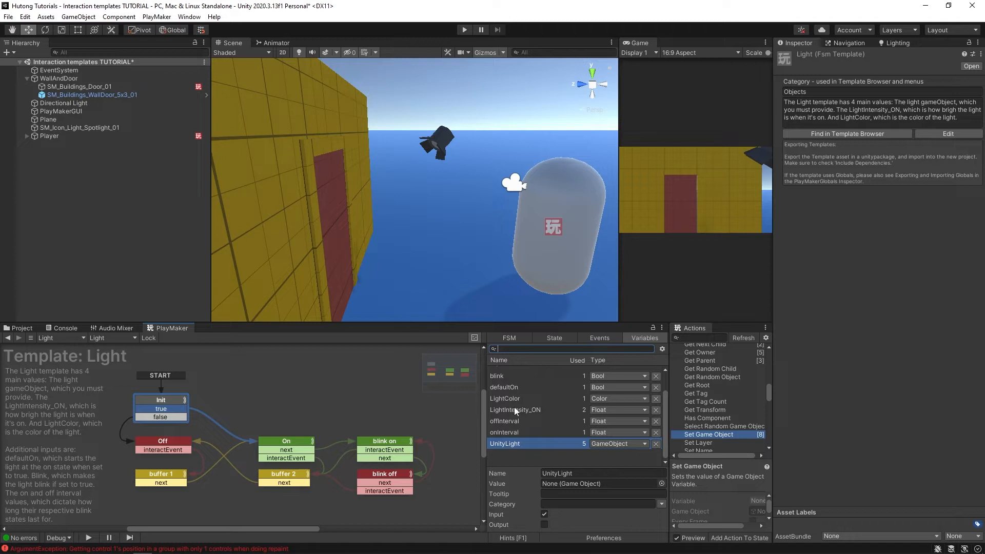
{"action": "left_click", "coordinate": [515, 409]}
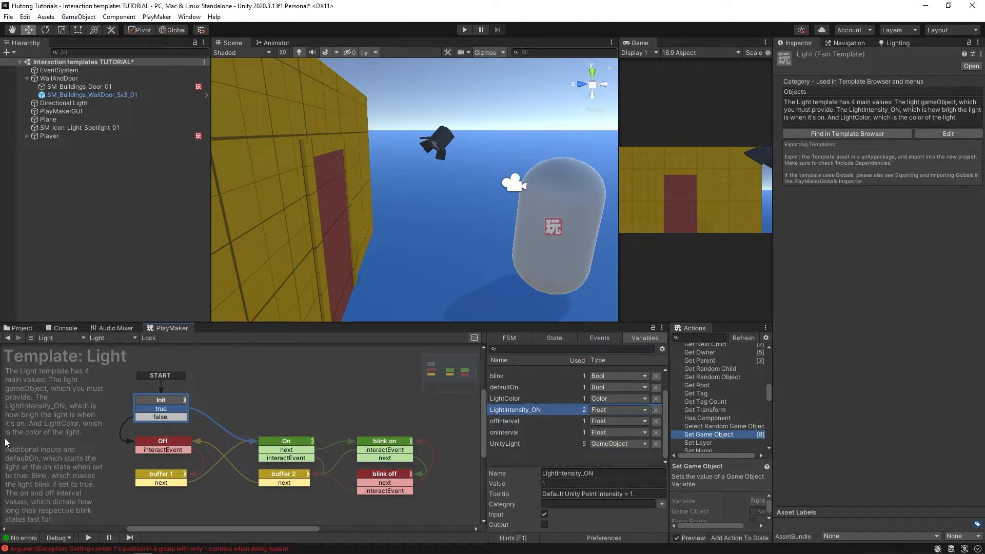
{"action": "mouse_move", "coordinate": [507, 399]}
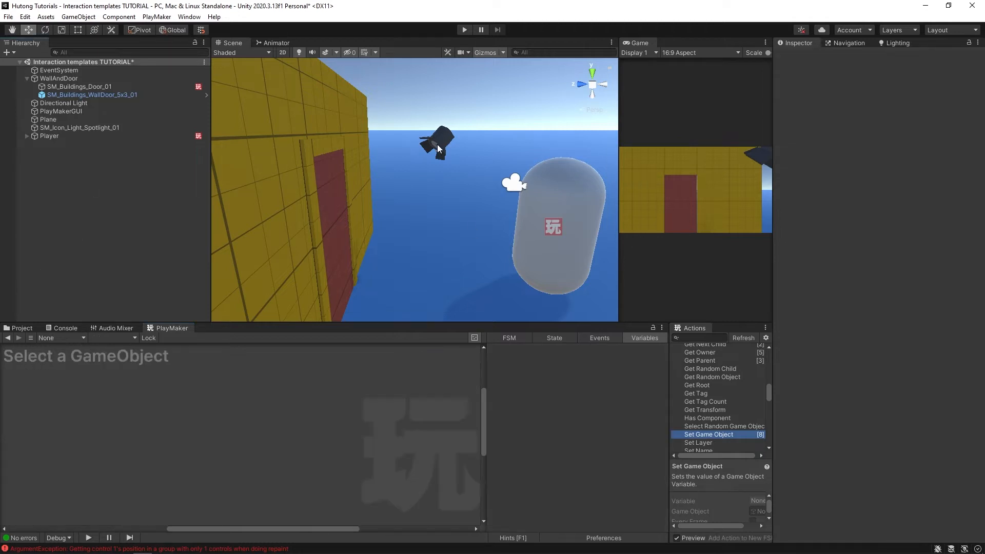
Step: Create a Spot Light child under SM_Icon_Light_Spotlight_01 and widen its spot angle to 89
{"action": "left_click", "coordinate": [79, 127]}
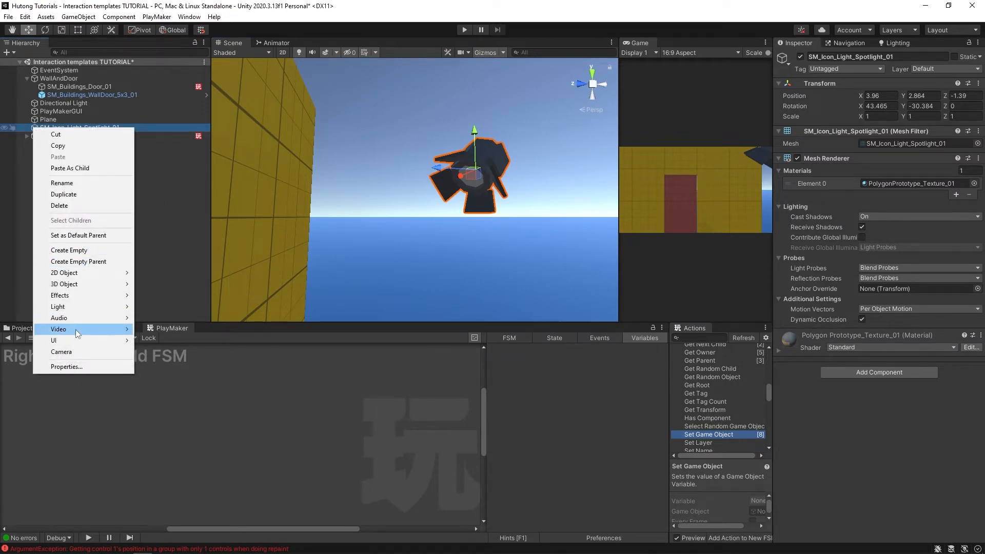
{"action": "mouse_move", "coordinate": [57, 305]}
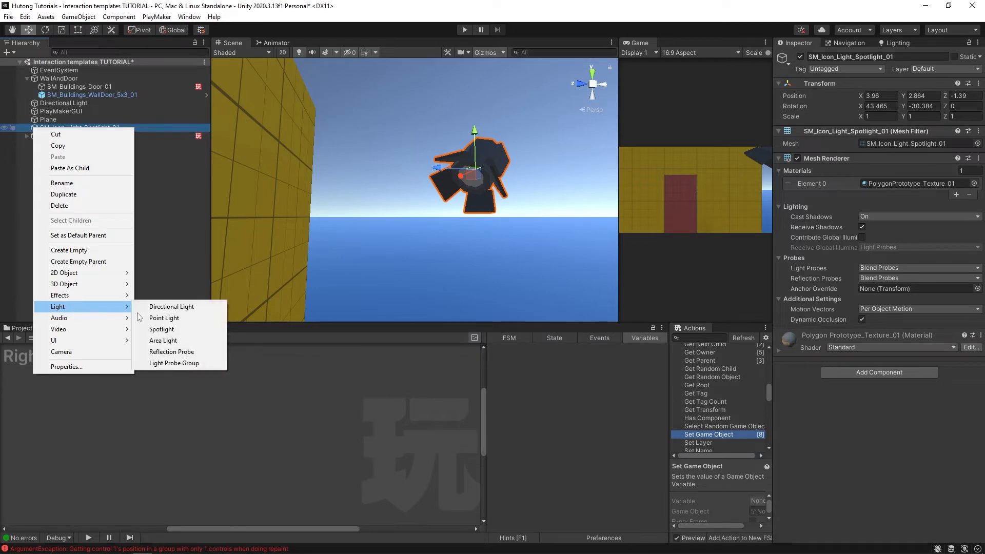
{"action": "left_click", "coordinate": [162, 330]}
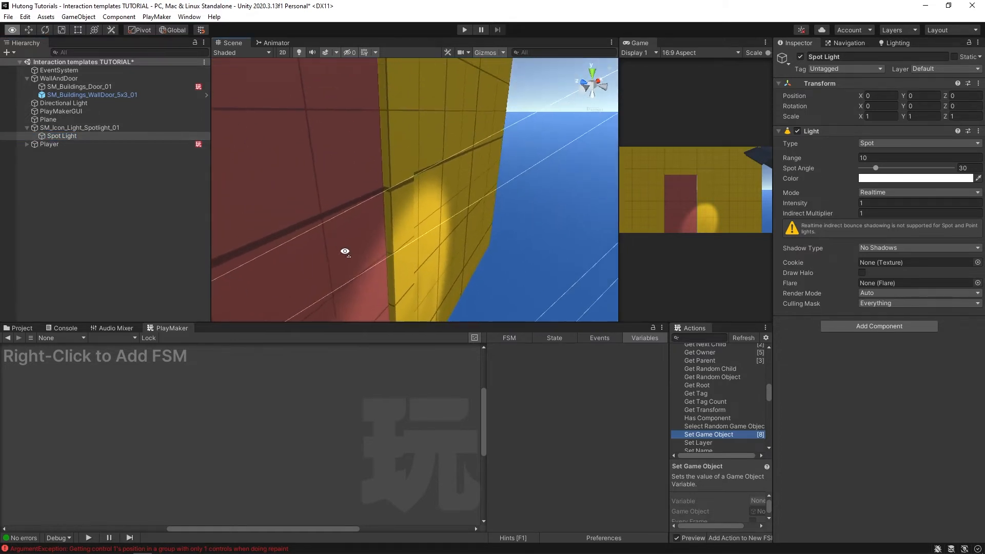
{"action": "left_click_drag", "start_coordinate": [344, 252], "coordinate": [270, 263]}
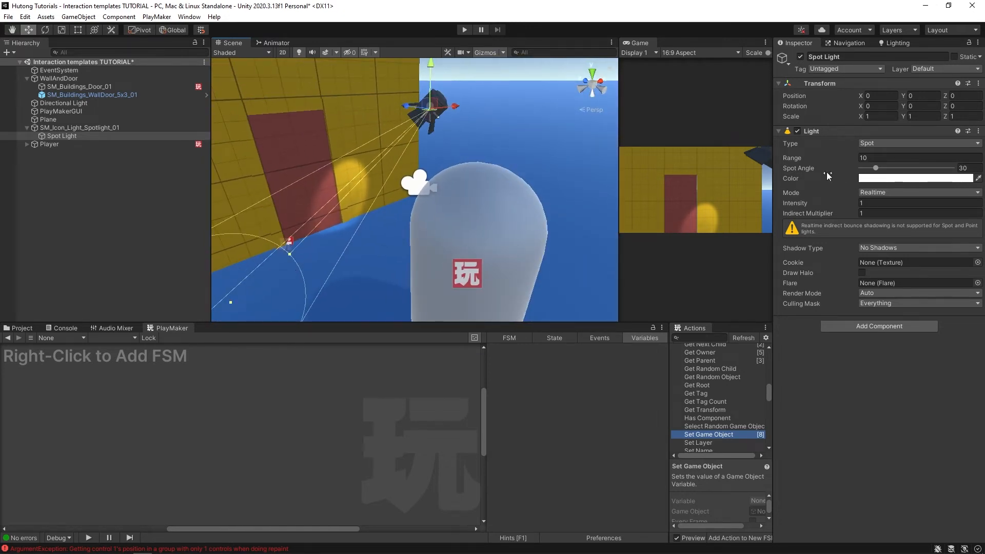
{"action": "left_click_drag", "start_coordinate": [877, 167], "coordinate": [890, 168]}
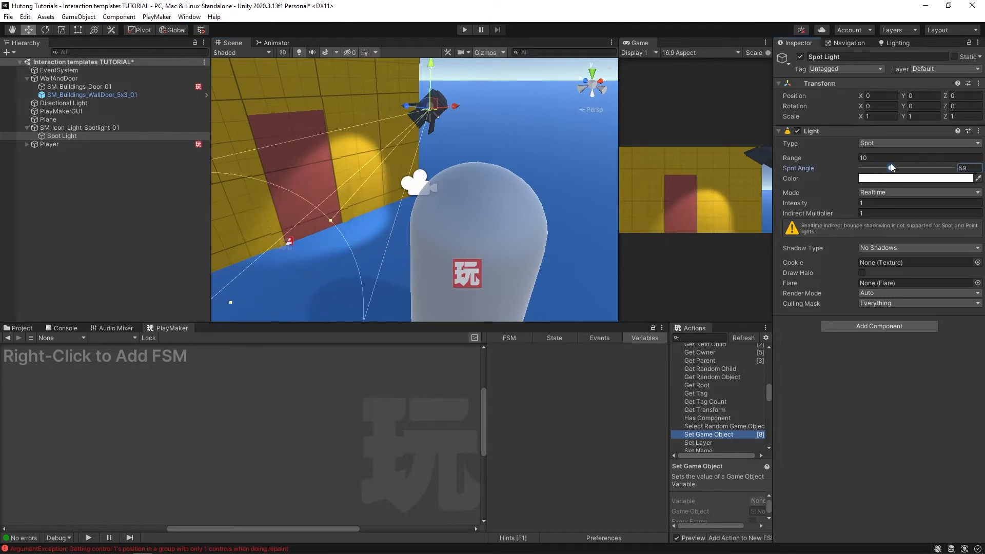
{"action": "left_click_drag", "start_coordinate": [890, 168], "coordinate": [905, 167]}
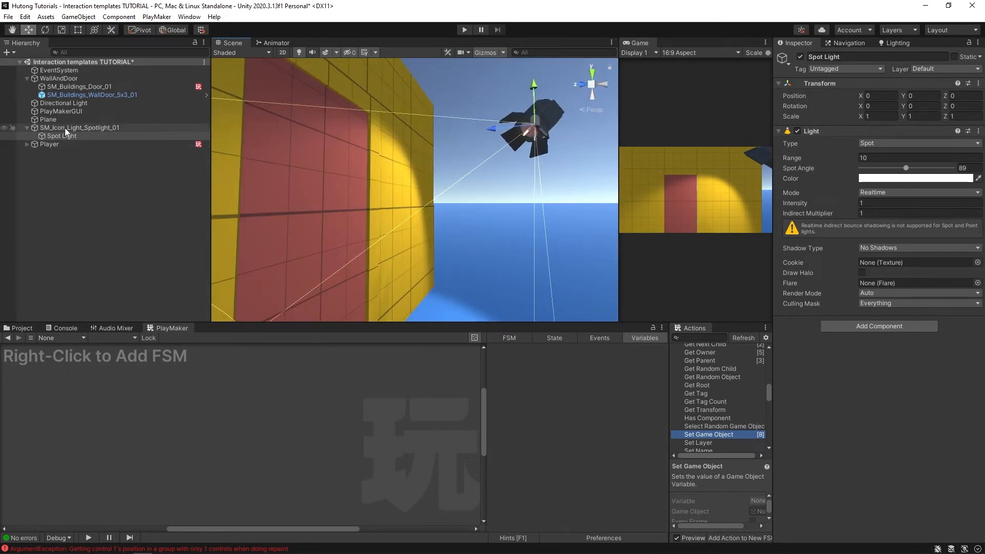
Step: Add a Sphere Collider component to the SM_Icon_Light_Spotlight_01 model
{"action": "left_click", "coordinate": [81, 128]}
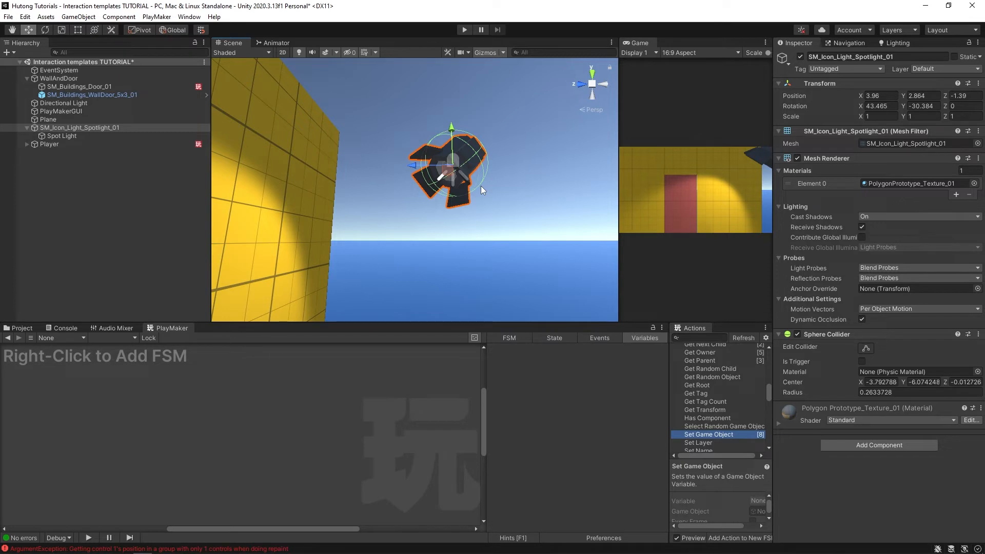
{"action": "mouse_move", "coordinate": [863, 278]}
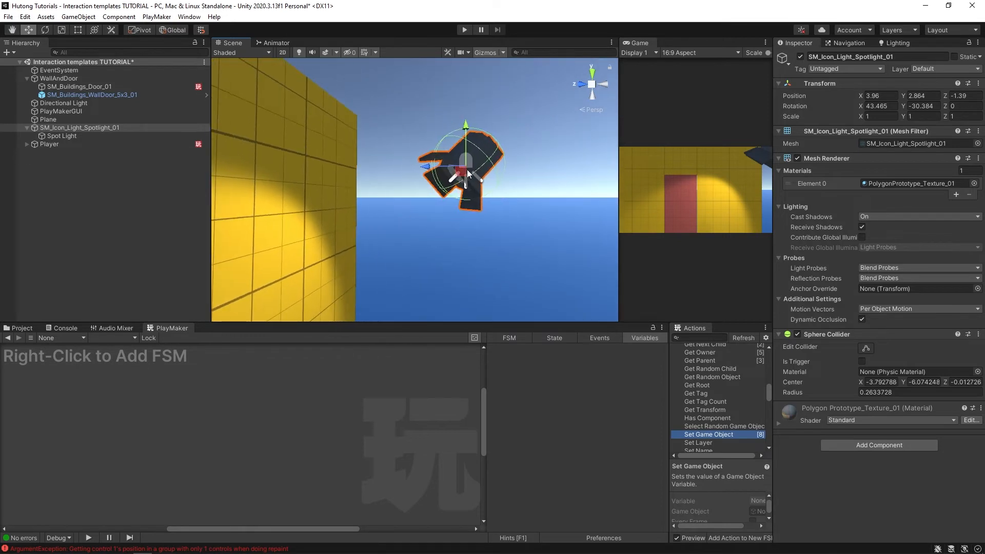
{"action": "mouse_move", "coordinate": [493, 133]}
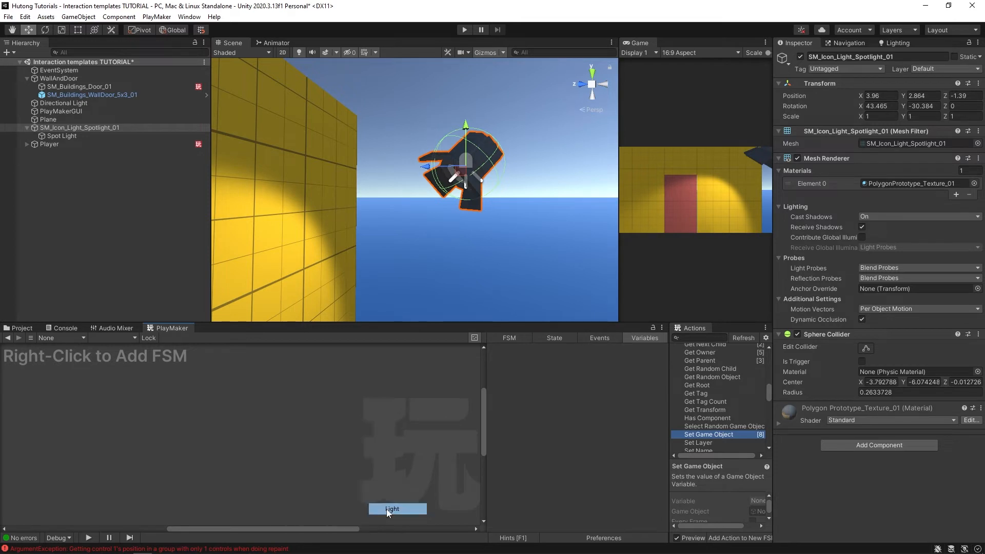
Step: Apply the Light template FSM to the model with its UnityLight input set to the child Spot Light
{"action": "left_click", "coordinate": [397, 508]}
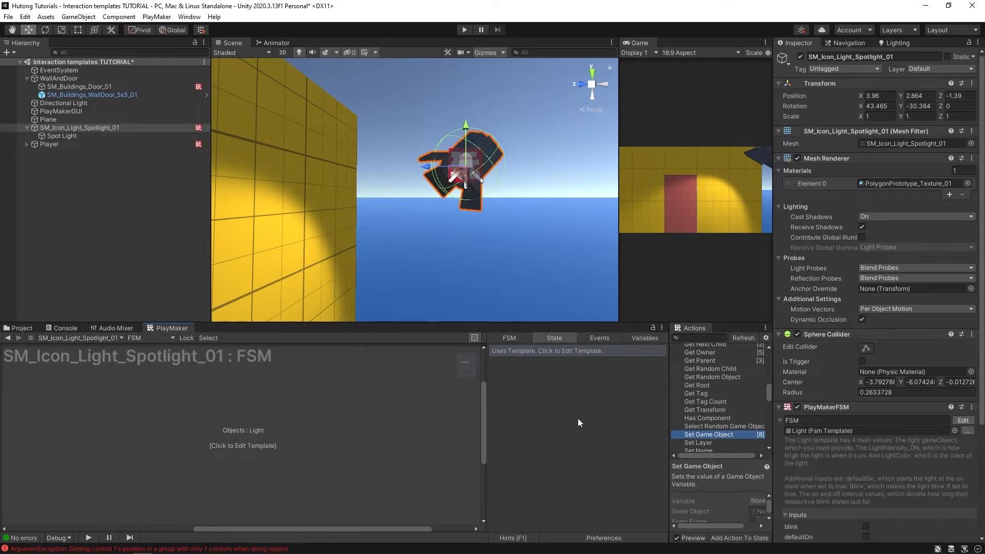
{"action": "scroll", "scroll_direction": "down", "scroll_amount": 3}
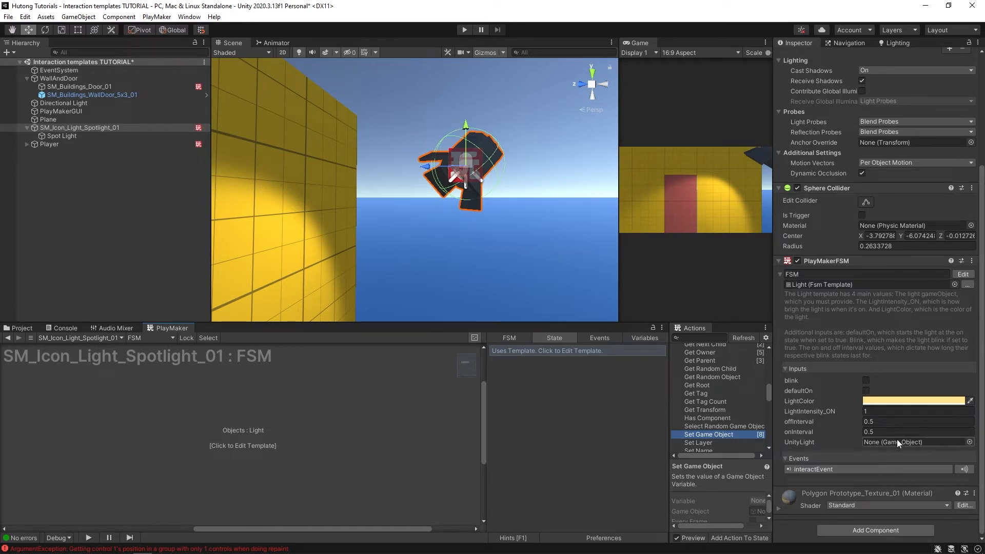
{"action": "left_click", "coordinate": [62, 135]}
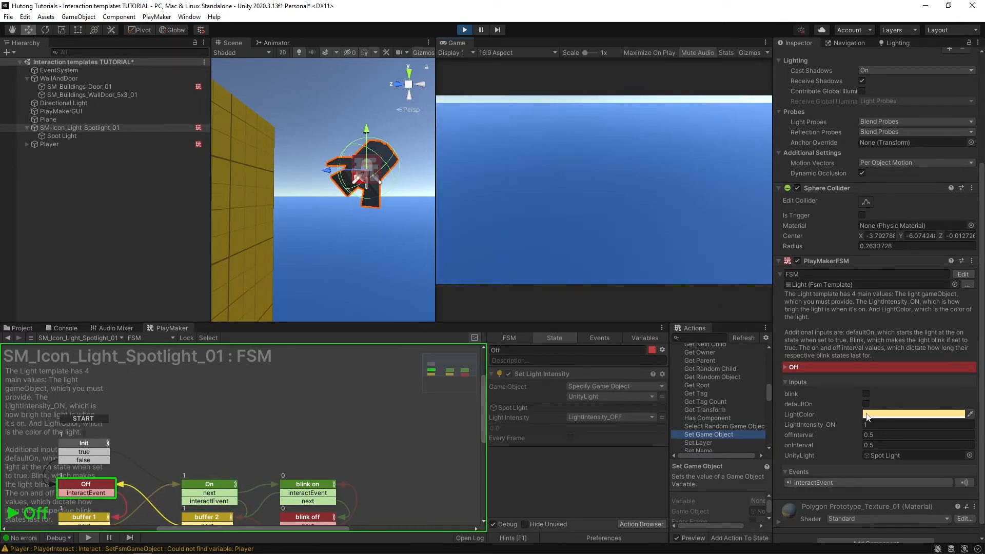
Step: During Play, turn the light red and test LightIntensity_ON values 5 and 0.1
{"action": "left_click", "coordinate": [916, 413]}
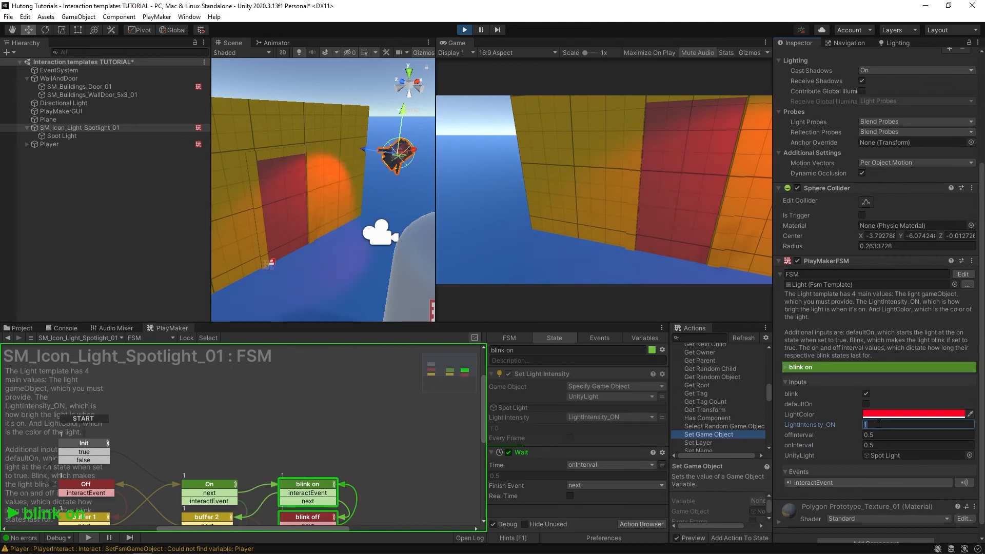
{"action": "type", "text": "5"}
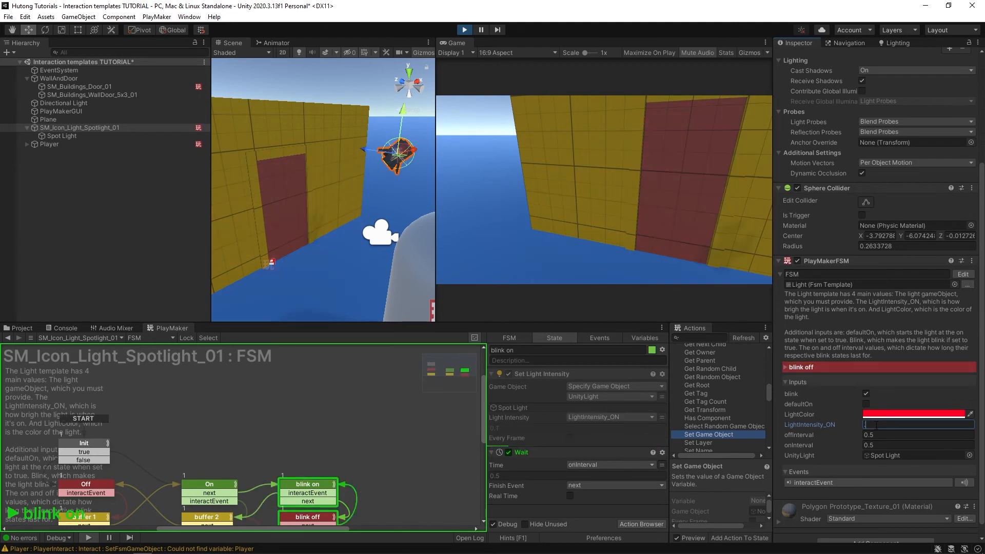
{"action": "type", "text": "0.1"}
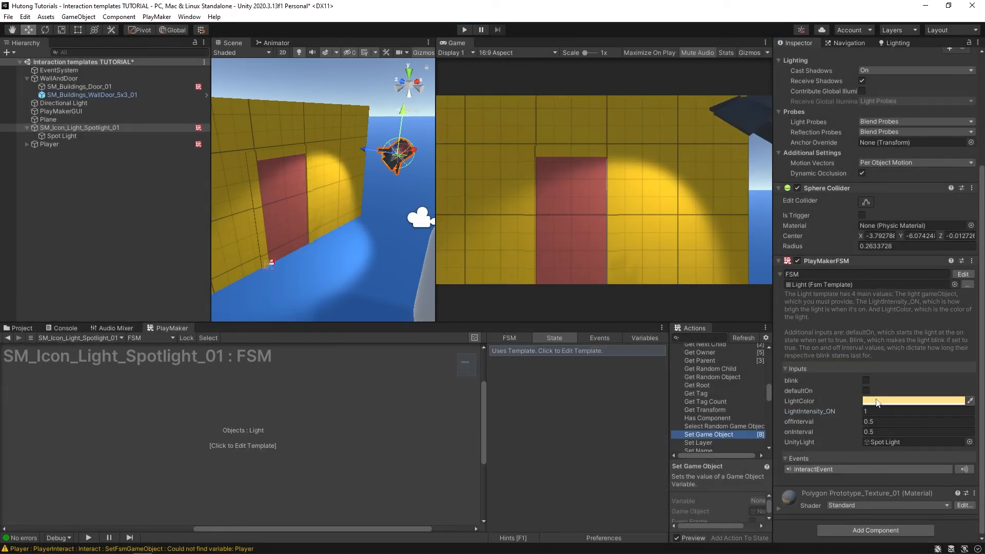
Step: Enable defaultOn in the FSM inputs and run the game to check the light
{"action": "left_click", "coordinate": [866, 390]}
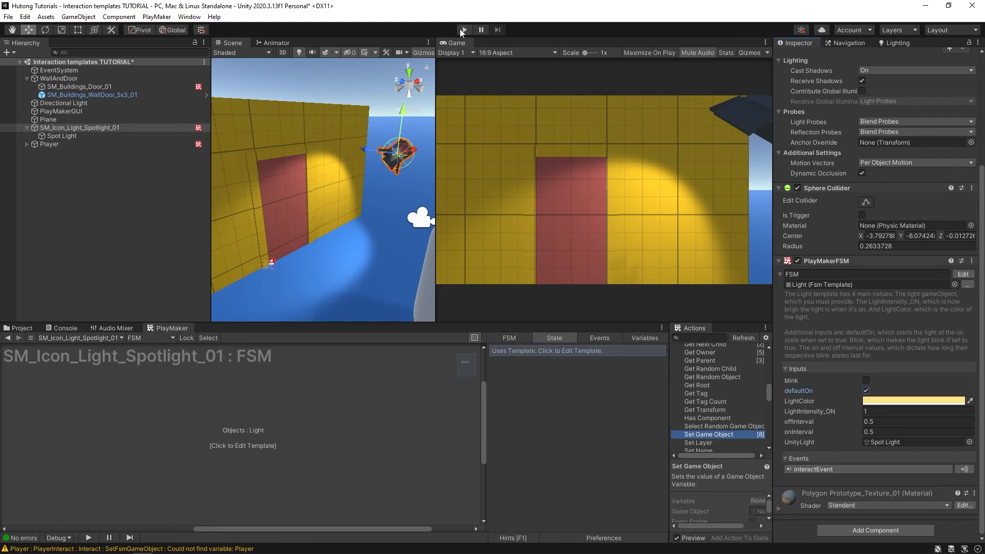
{"action": "left_click", "coordinate": [465, 29]}
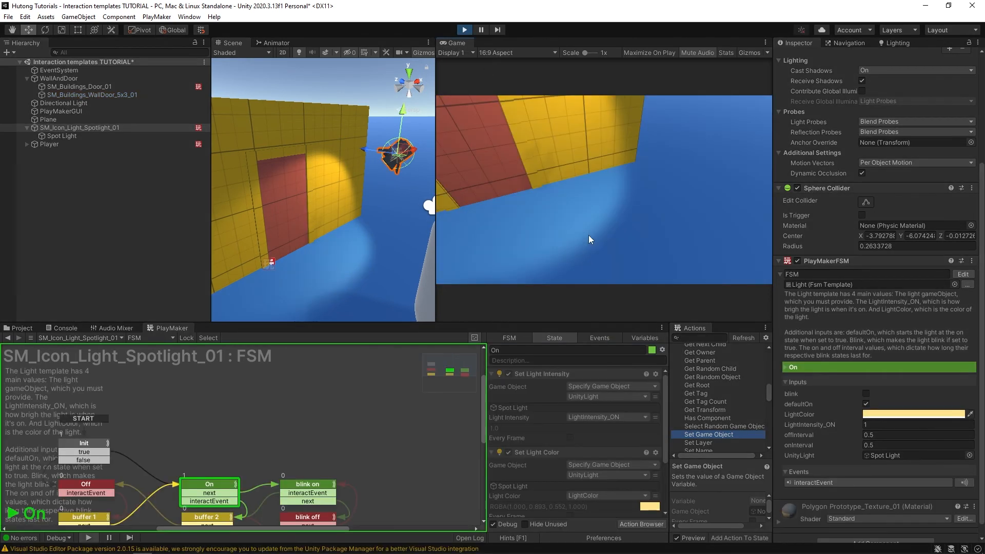